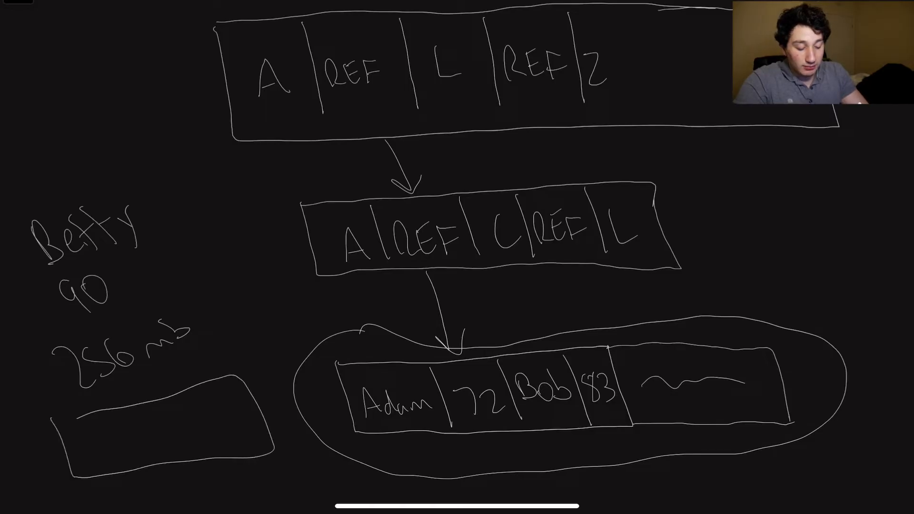
# Step: Write Adam, Betty and Bob in the left leaf box, arrow from the middle REF, two boxes
pyautogui.write('Adam')
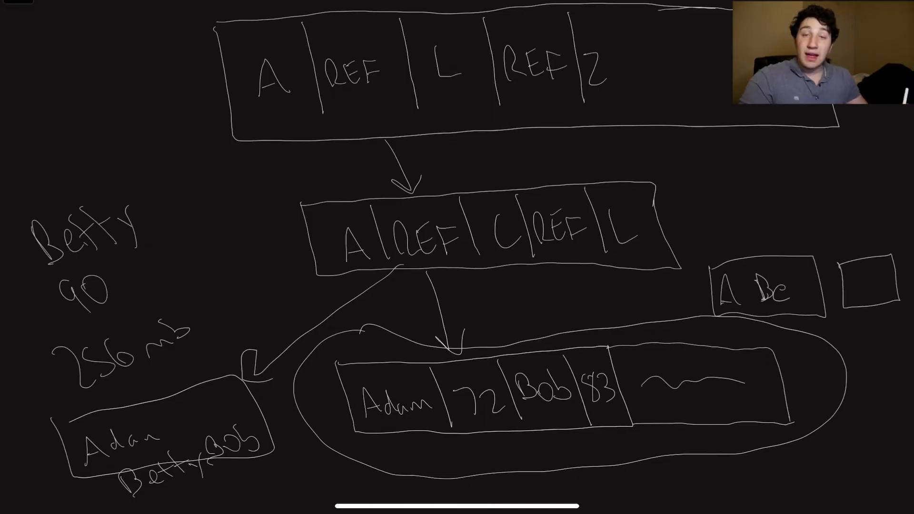
# Step: Add B in the right box, circle the middle node, draw a double split line with Be/BO arrows
pyautogui.write('B')
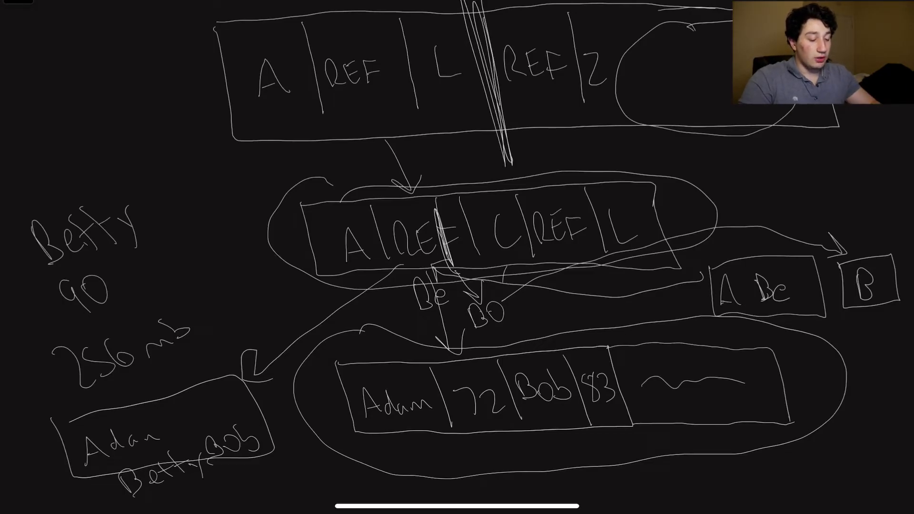
# Step: Review the upper nodes, then loop one oval around the A Bc and B boxes
pyautogui.scroll(3)
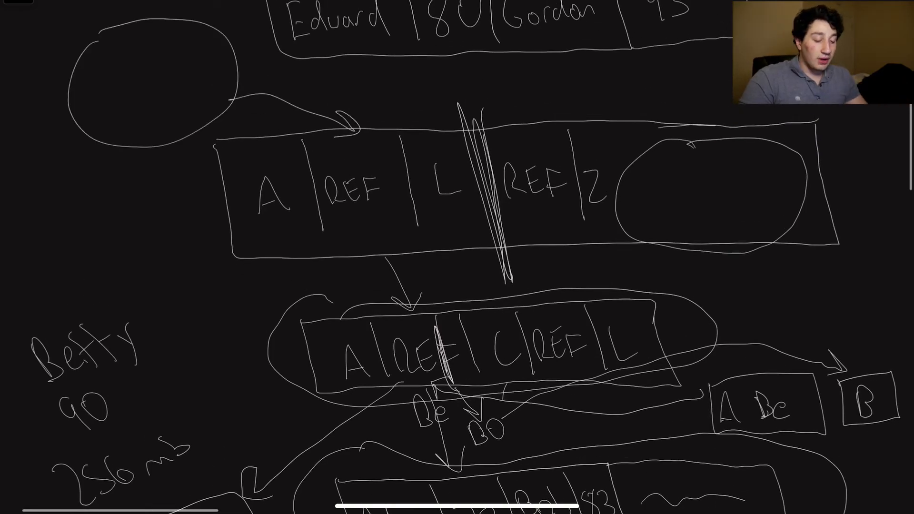
pyautogui.scroll(-3)
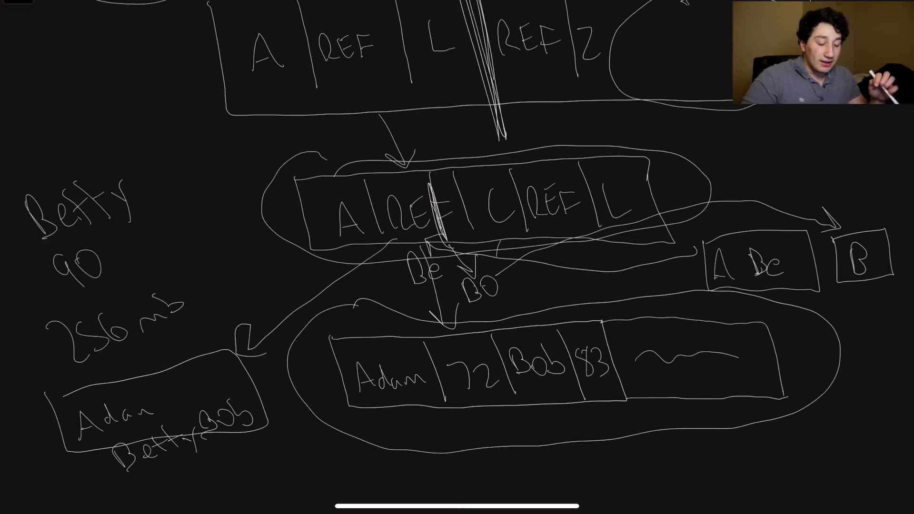
pyautogui.scroll(-3)
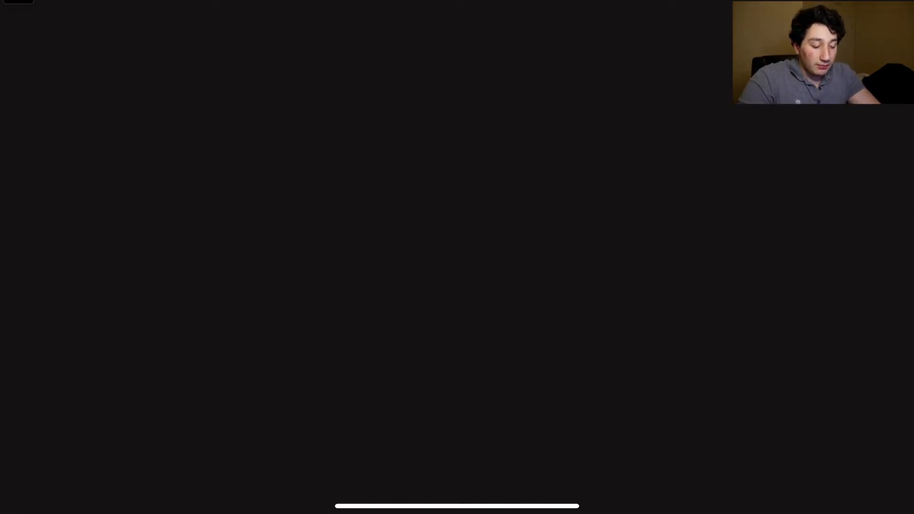
pyautogui.moveTo(241, 27); pyautogui.dragTo(259, 70)
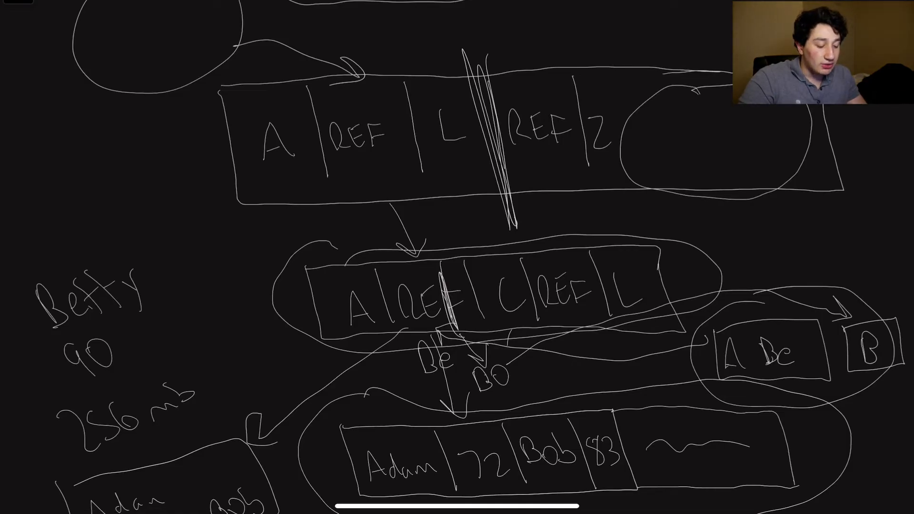
# Step: On blank canvas, write WAL and draw a box of wavy log lines with a bracket
pyautogui.scroll(-3)
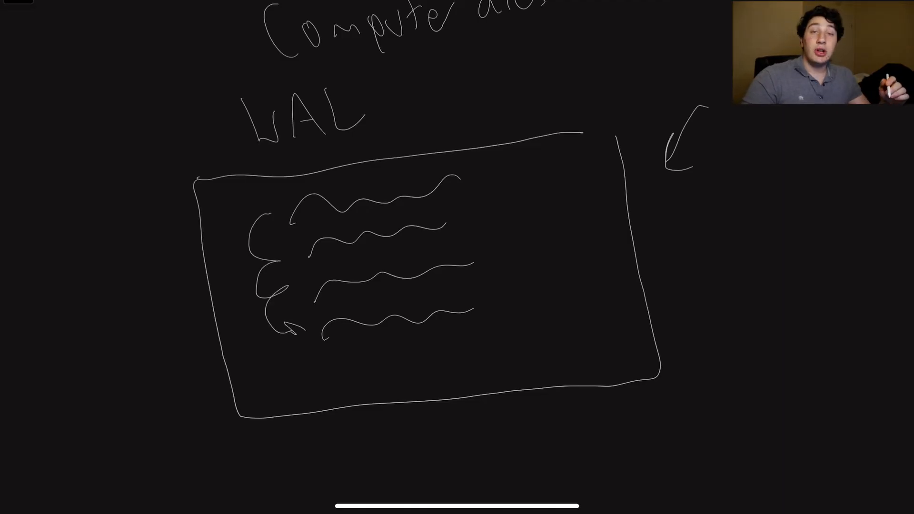
# Step: Move to a blank area and handwrite 'Sum' to start the summary heading
pyautogui.scroll(-3)
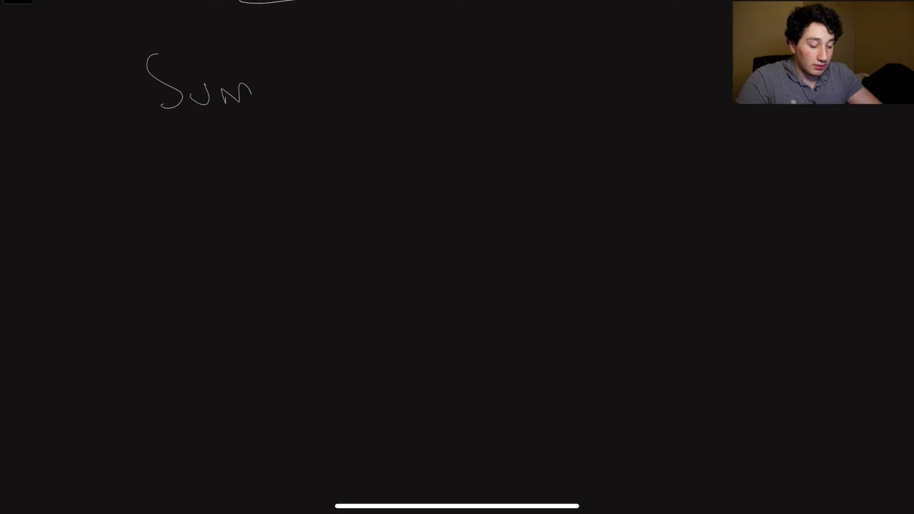
# Step: Finish the 'Summarize:' heading and begin the first line 'Self ba…' below it
pyautogui.moveTo(256, 88); pyautogui.dragTo(396, 82)
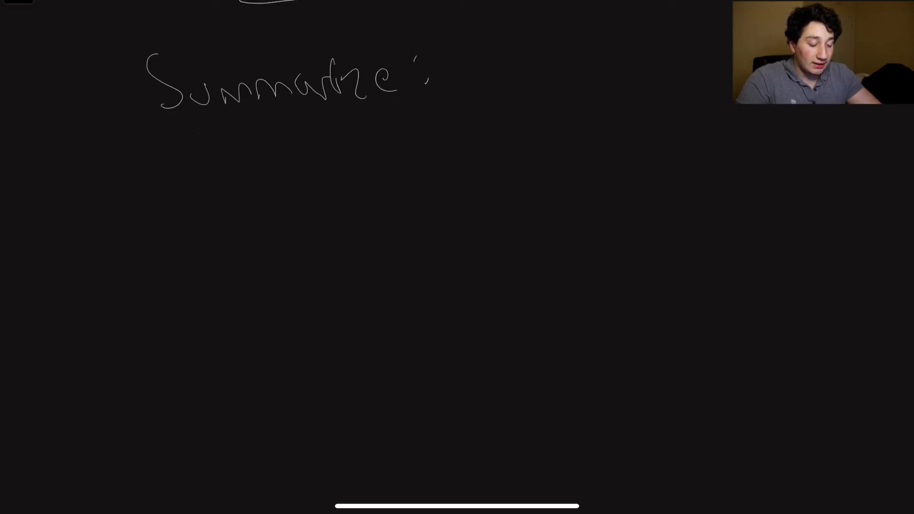
pyautogui.moveTo(193, 146); pyautogui.dragTo(326, 158)
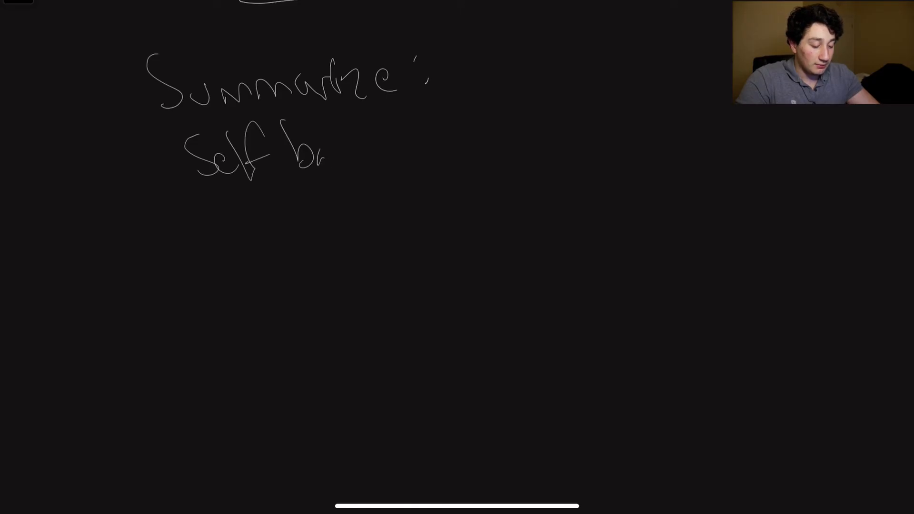